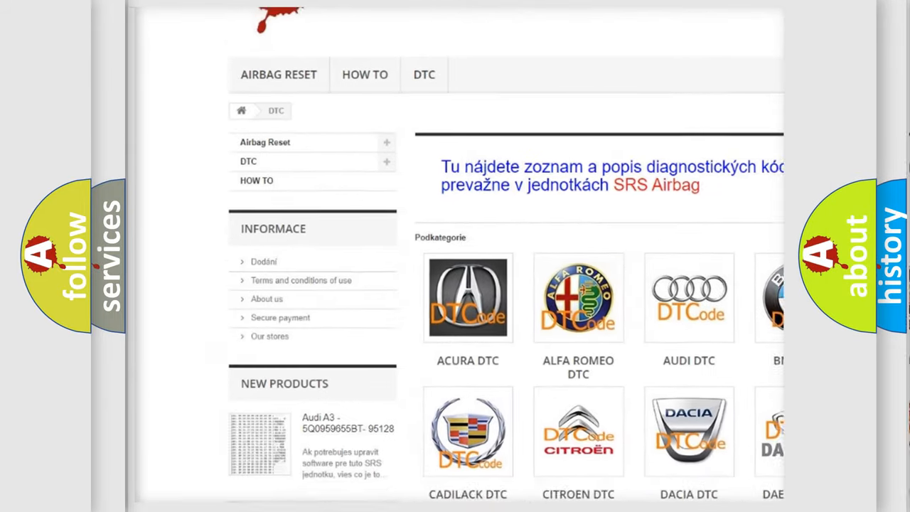
scroll(down, 3)
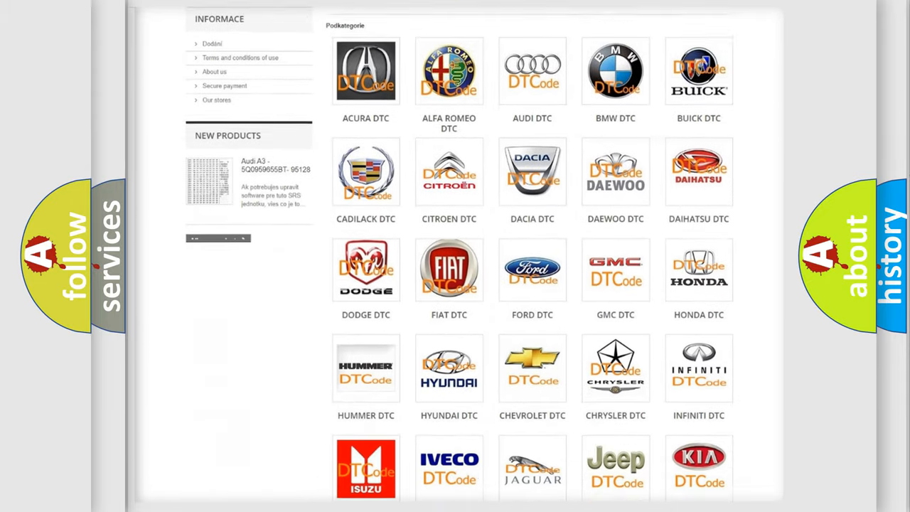
scroll(down, 3)
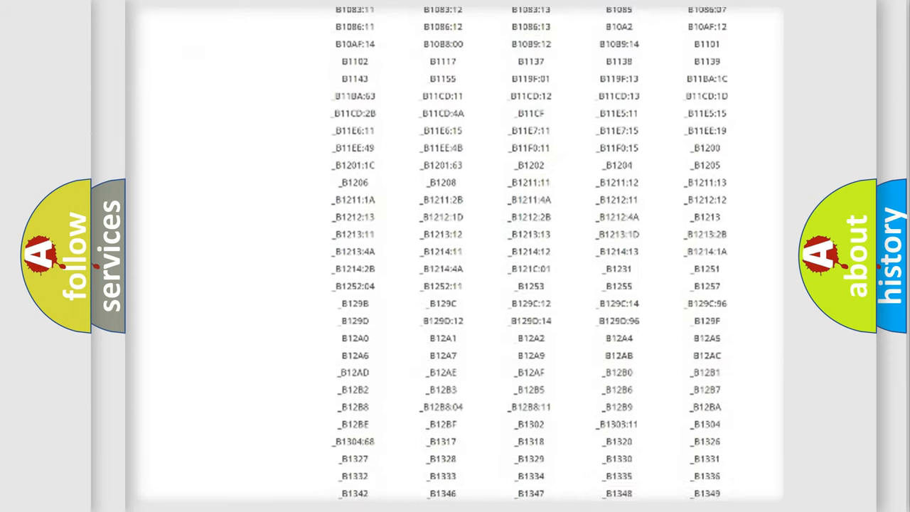
scroll(down, 3)
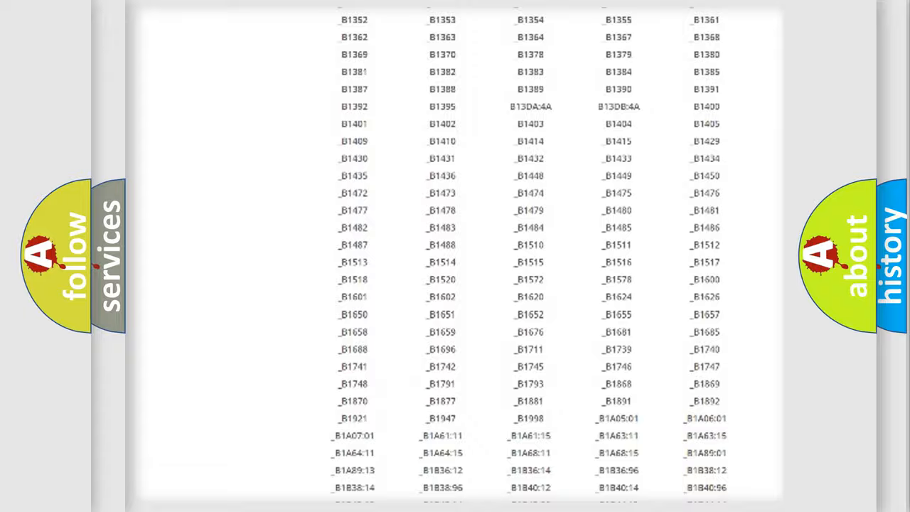